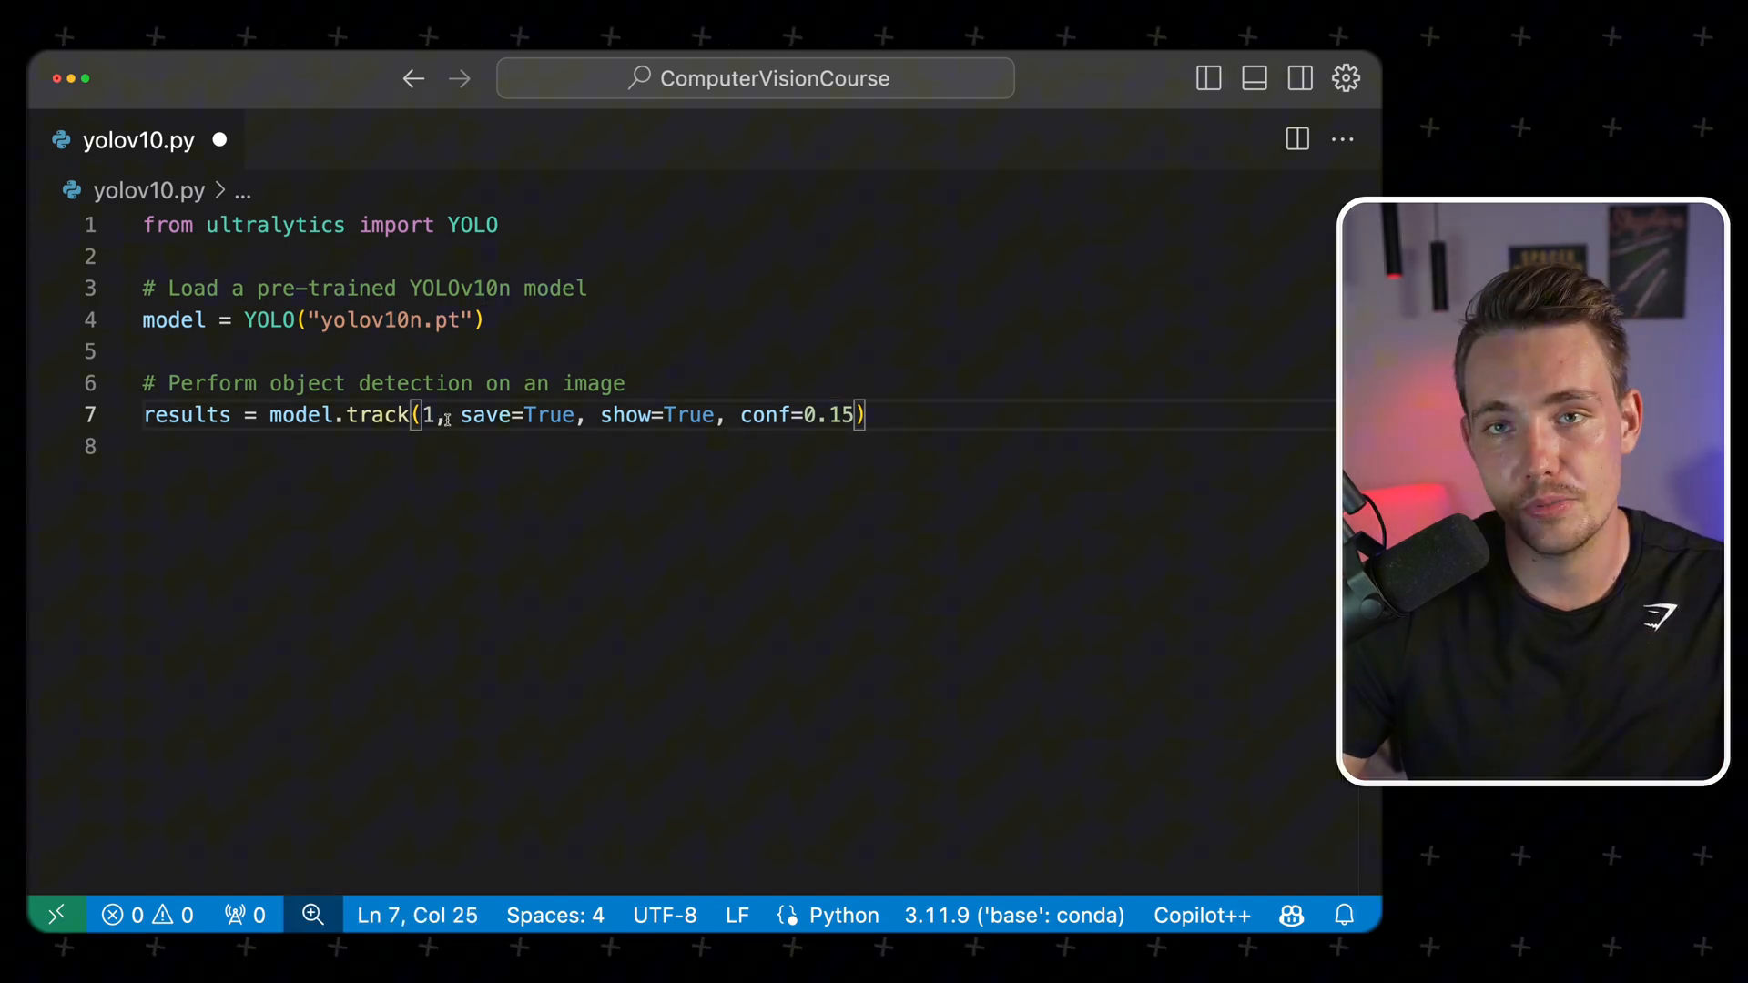
Replace the conf value 0.15 with 0.2 in yolov10.py and save
{"action": "double_click", "coordinate": [548, 415]}
{"action": "type", "text": "2"}
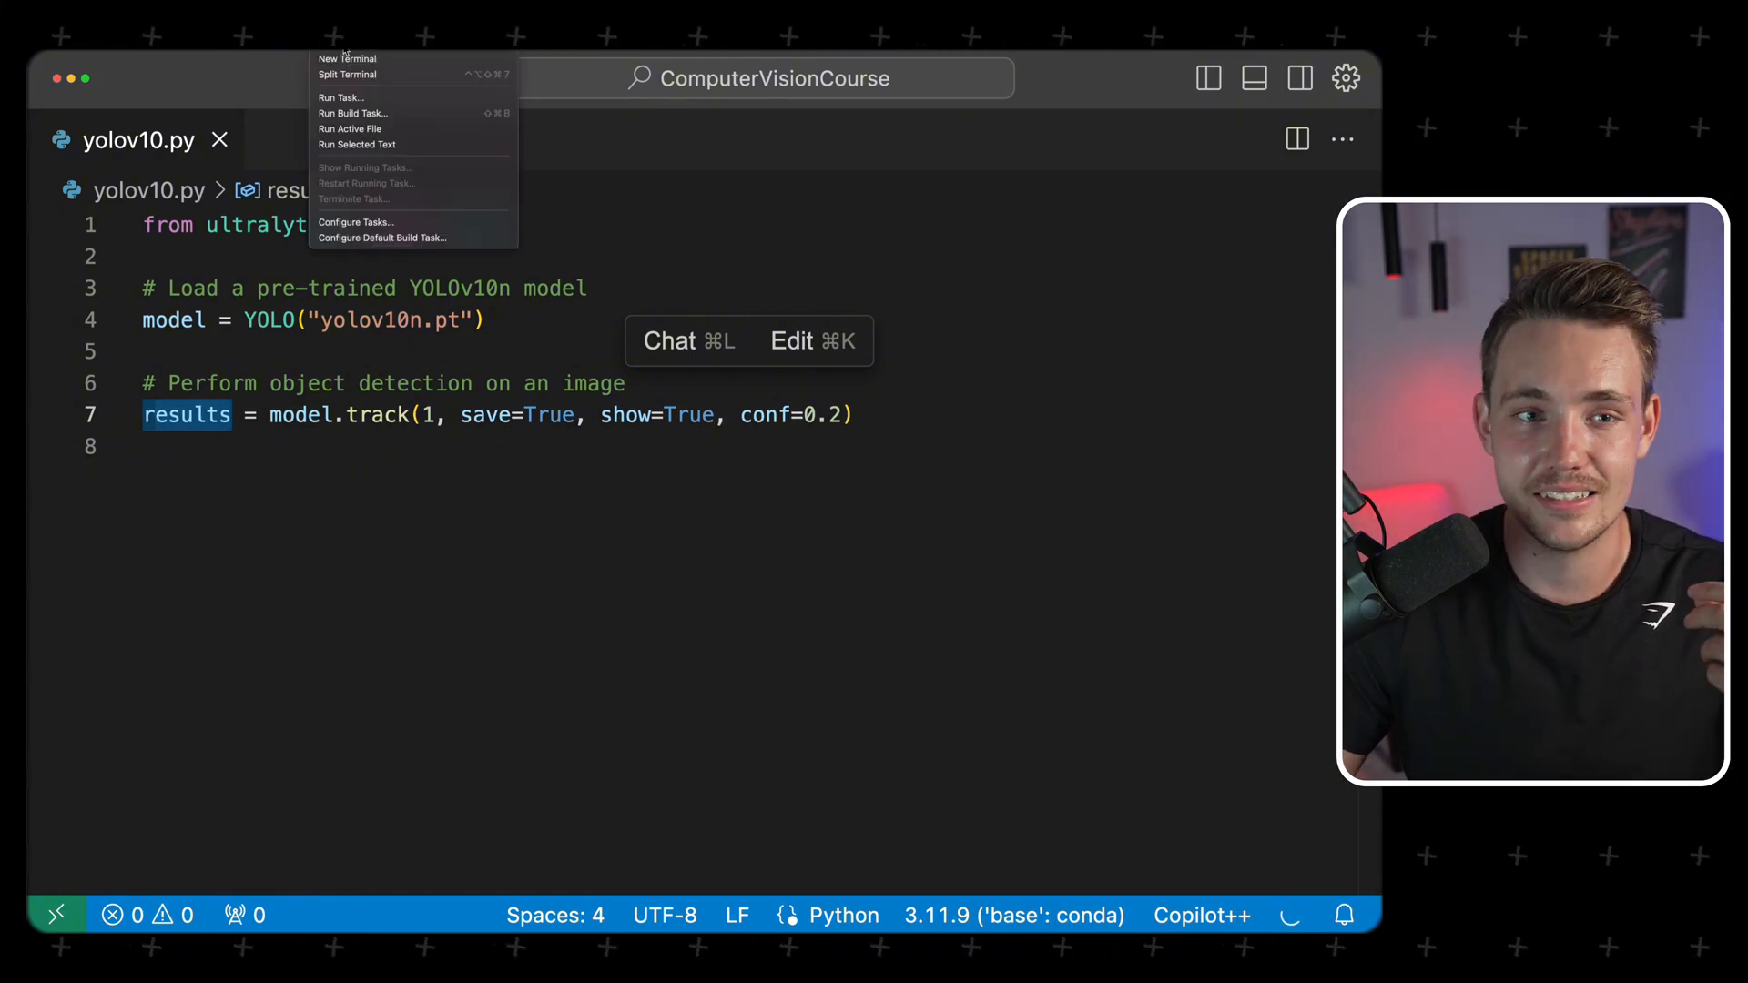
In a new terminal, activate the py39 conda environment
{"action": "left_click", "coordinate": [347, 58]}
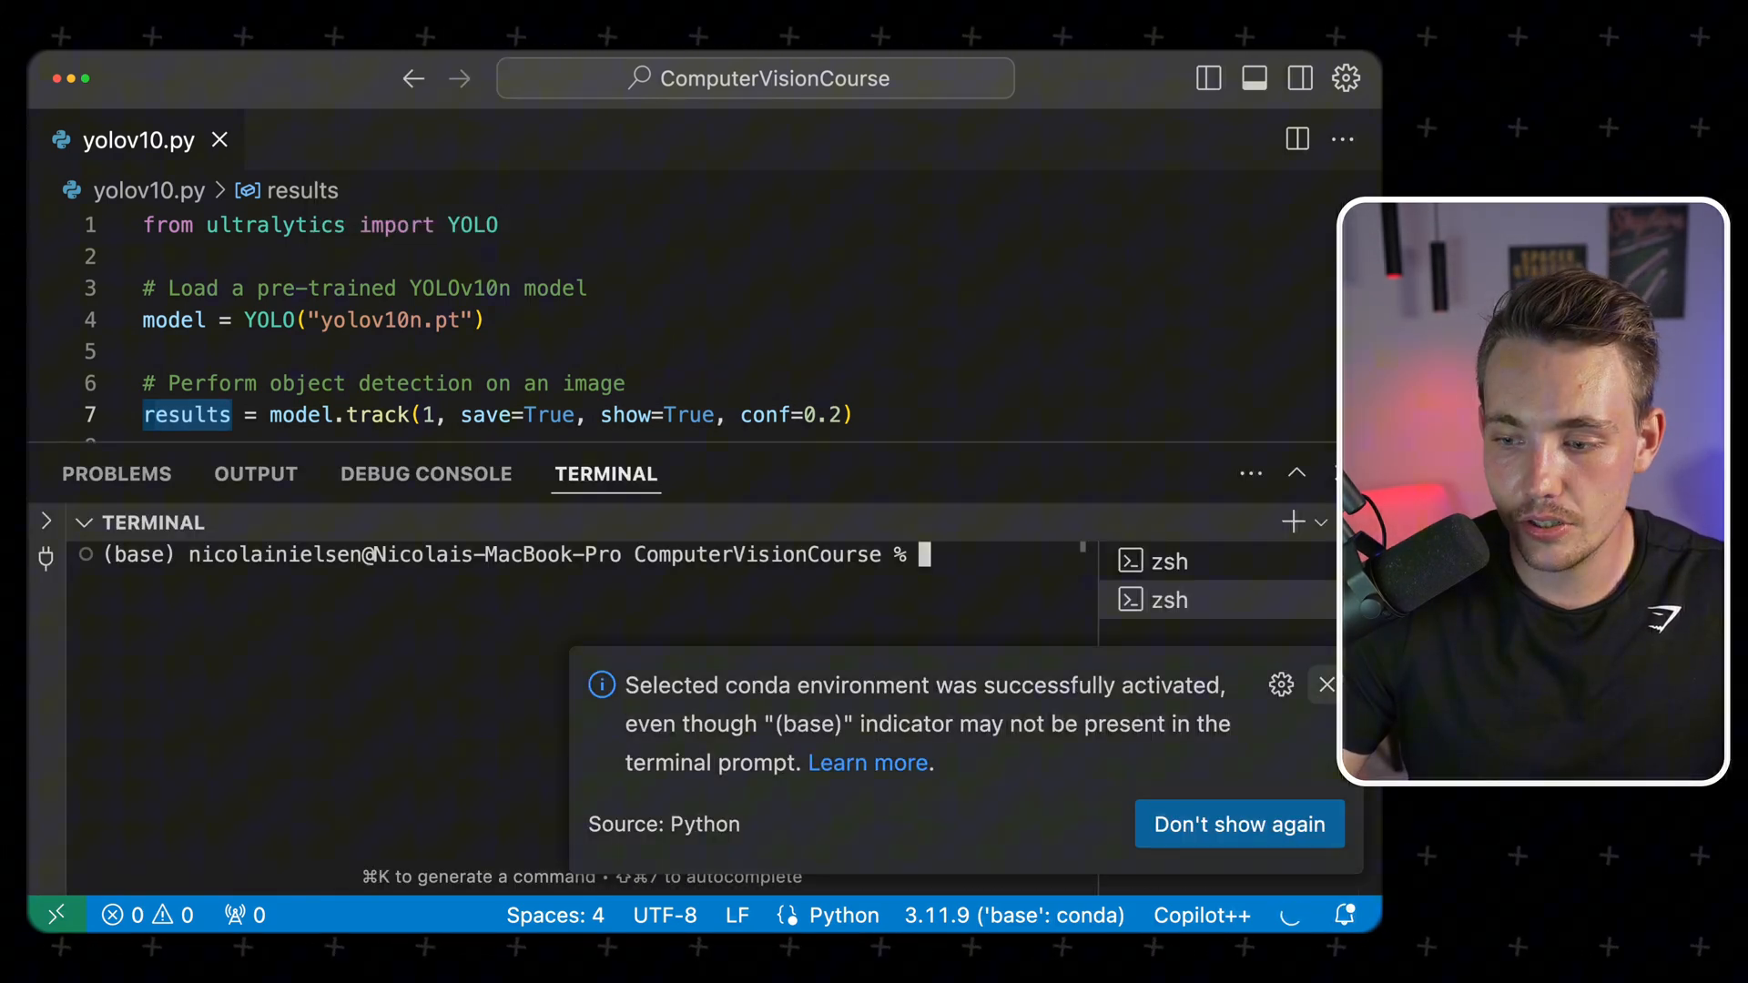
{"action": "type", "text": "conda act"}
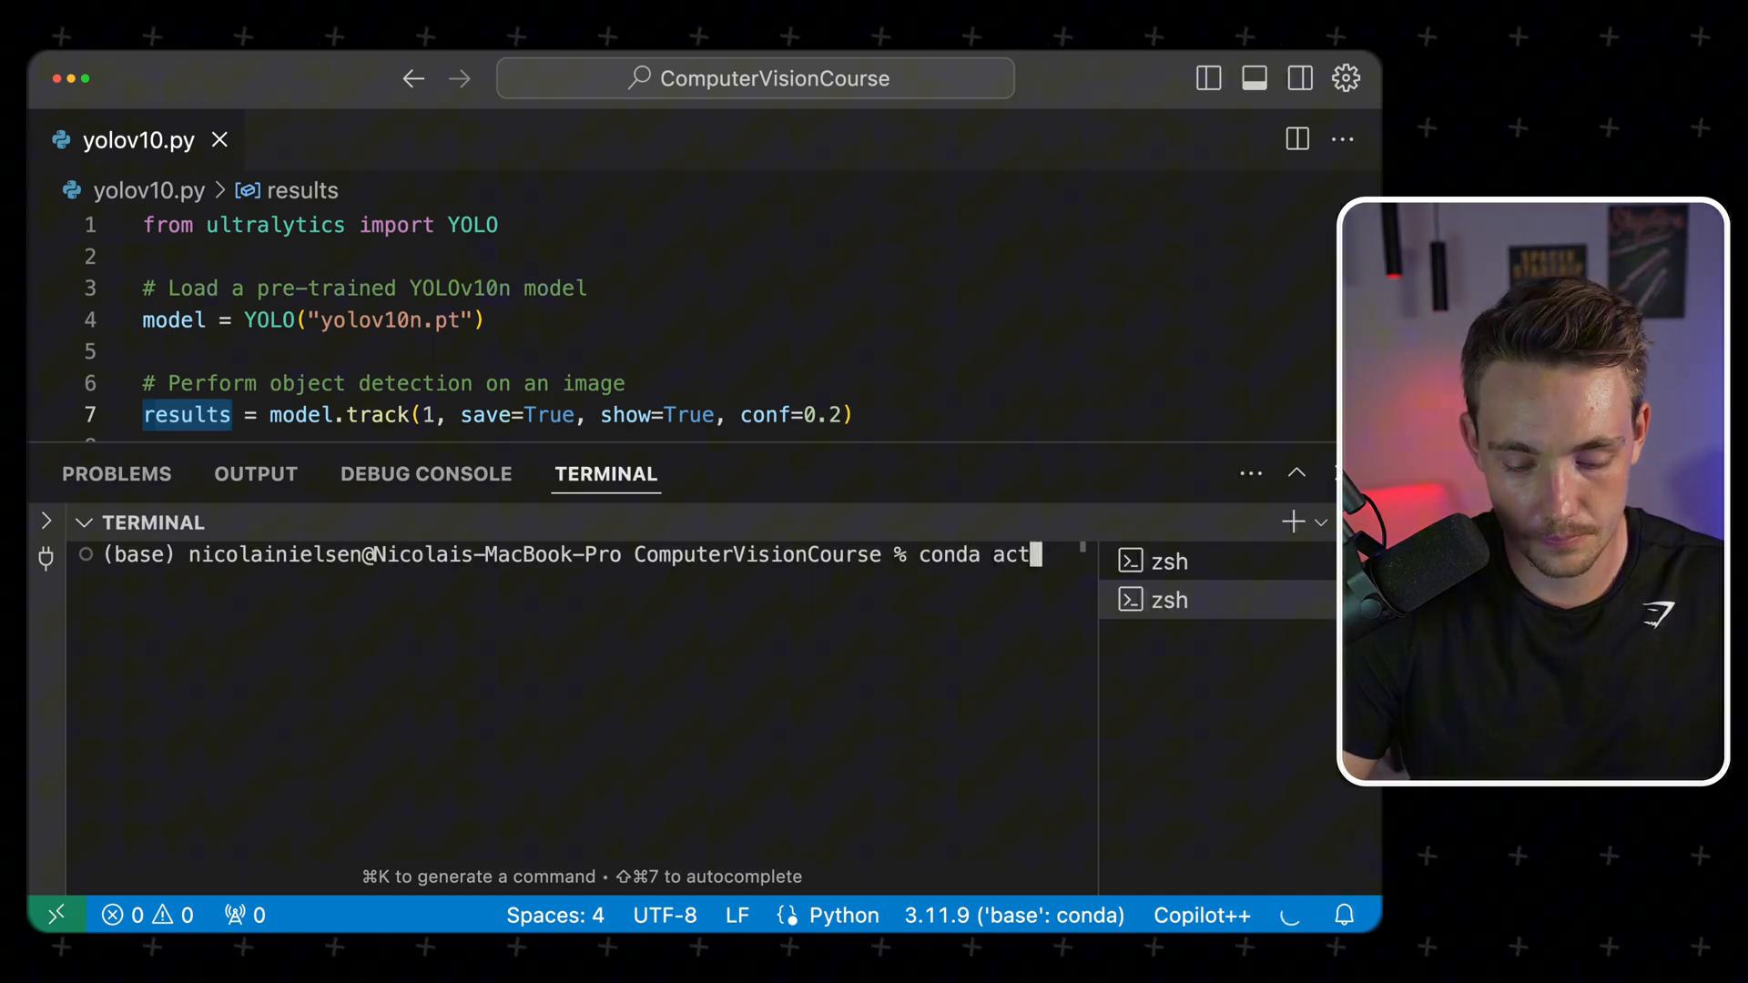
{"action": "type", "text": "ivate py30"}
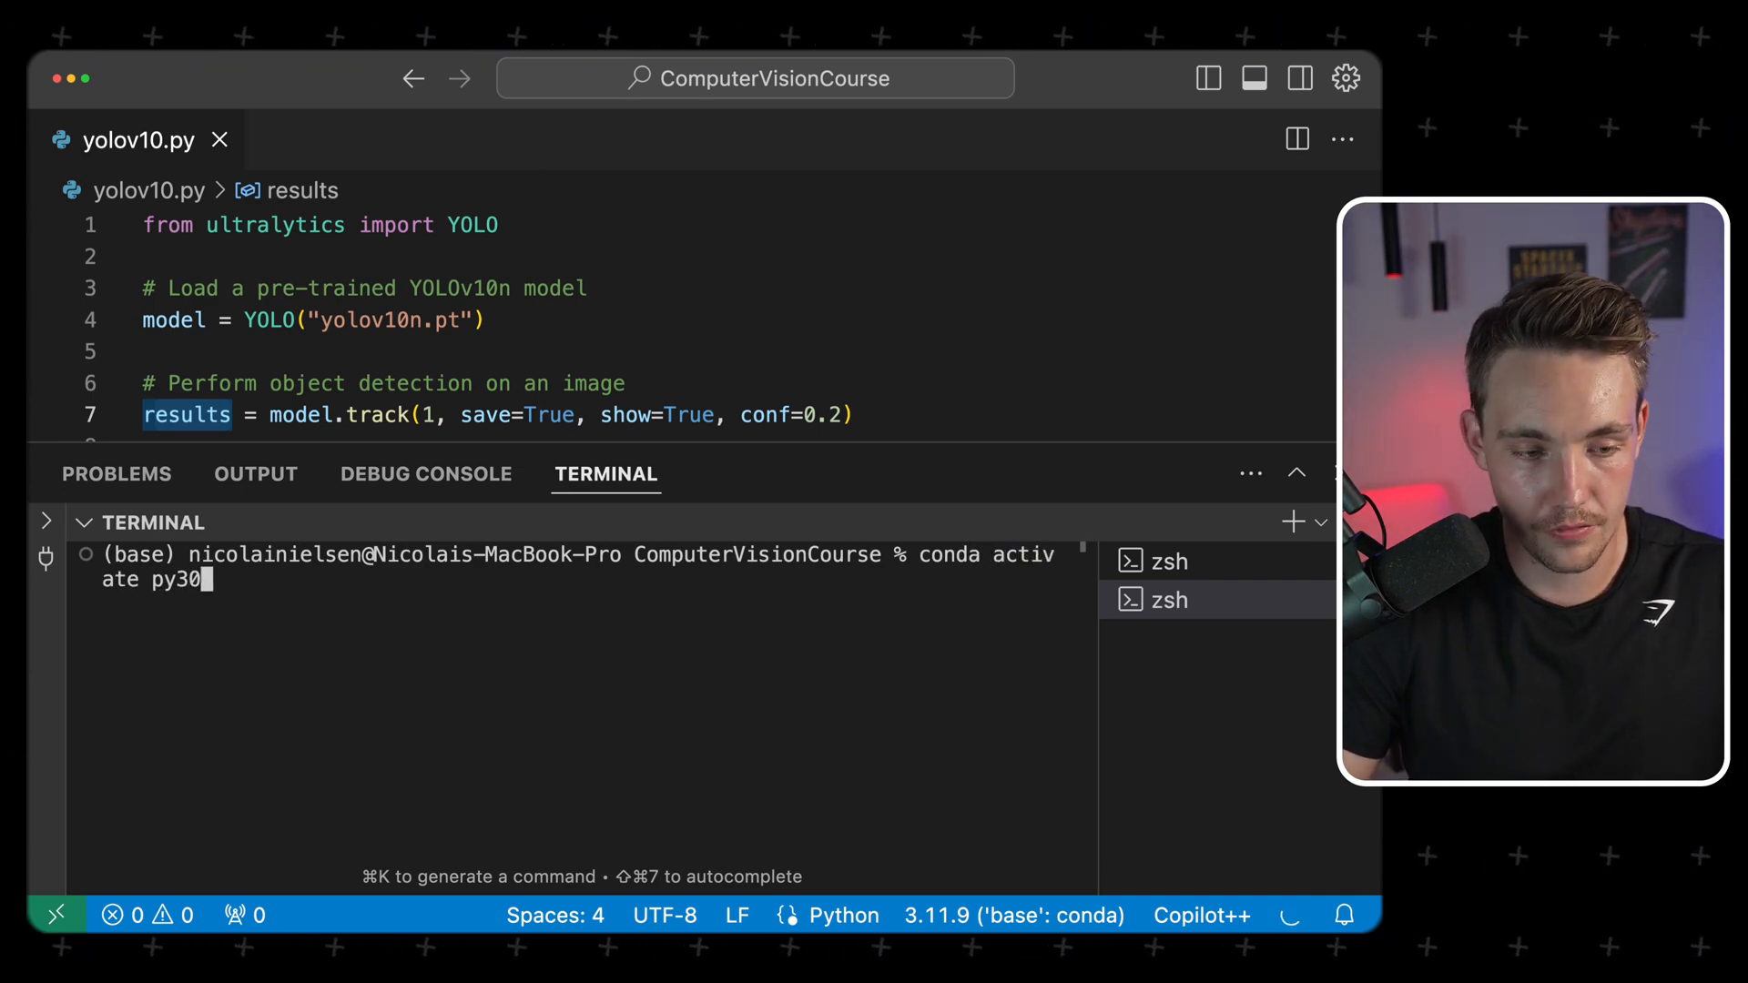
{"action": "key", "text": "Enter"}
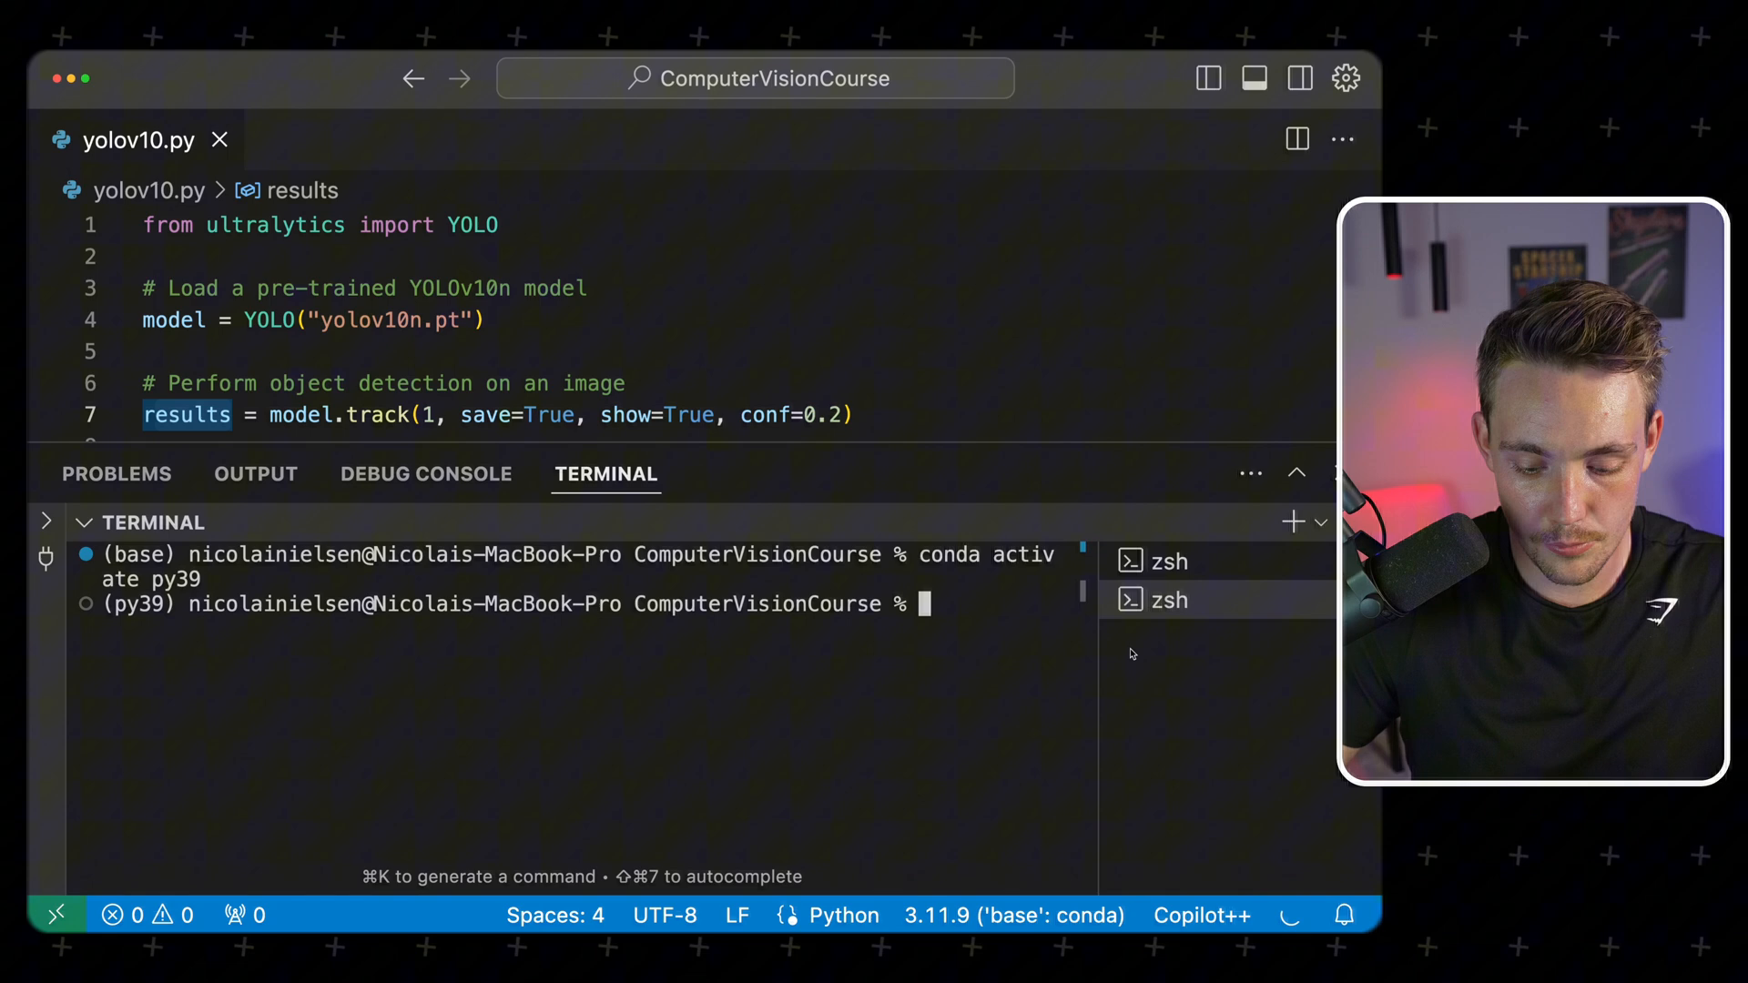
Run 'pip install ultralytics --upgrade' in the py39 environment
{"action": "type", "text": "pip install"}
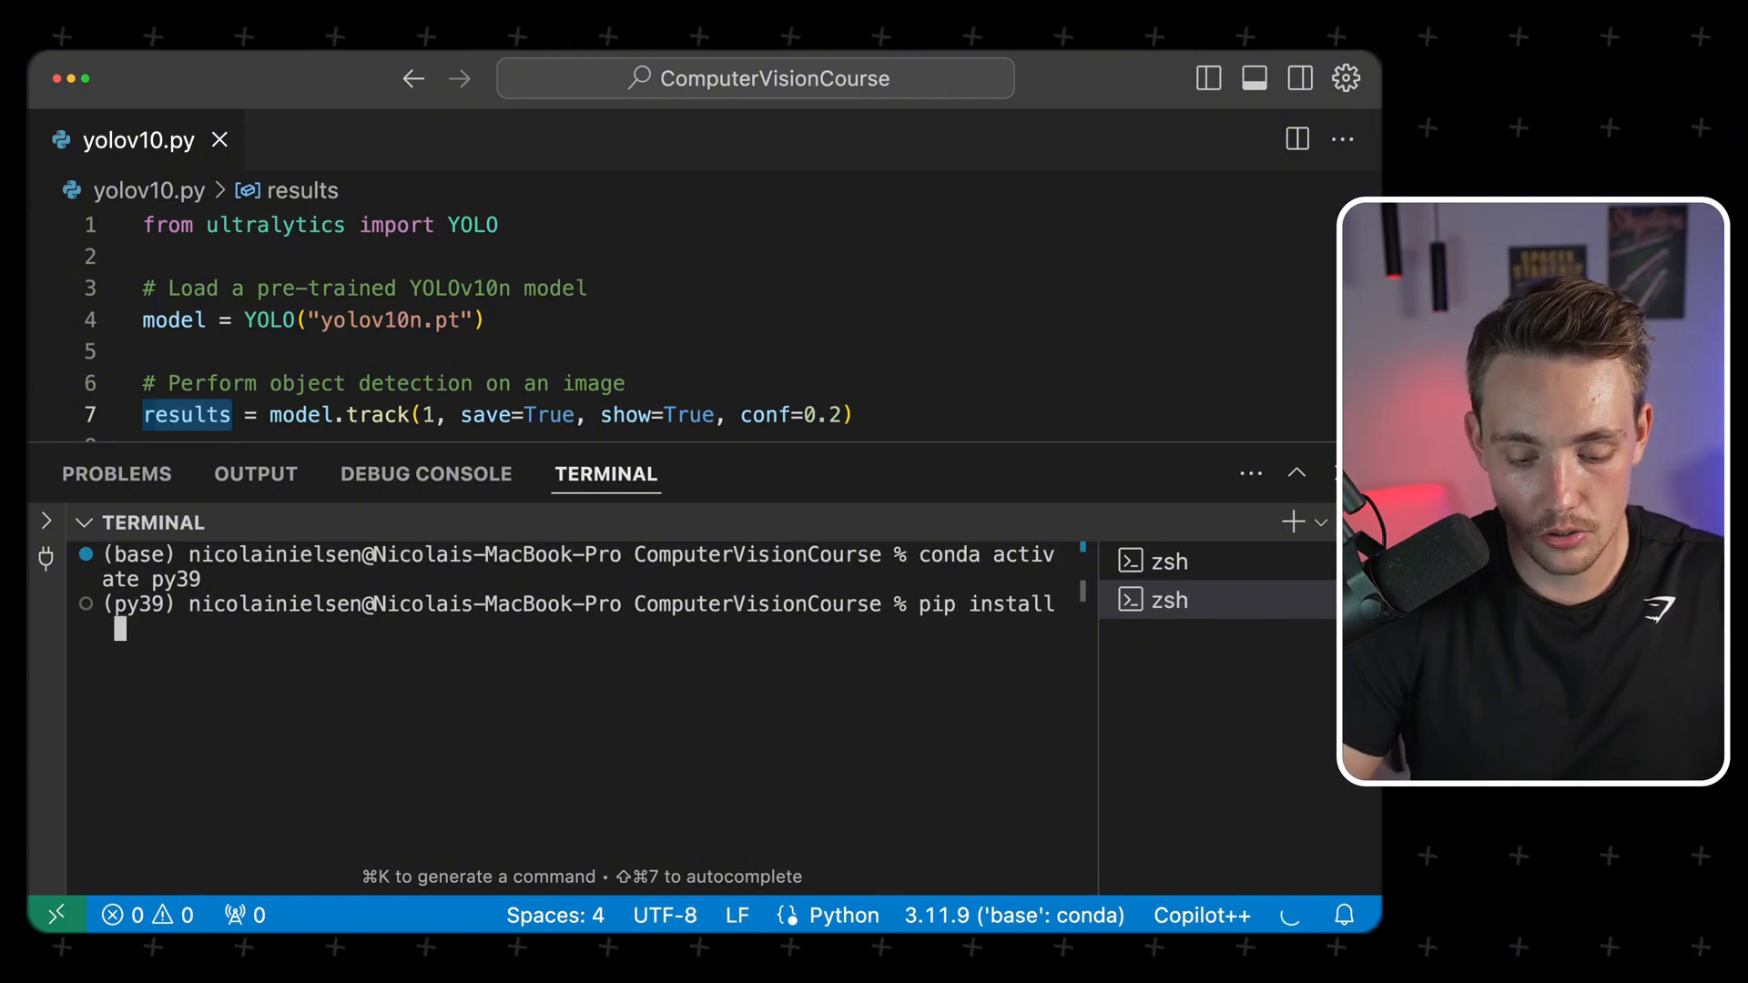
{"action": "type", "text": "ultralytics"}
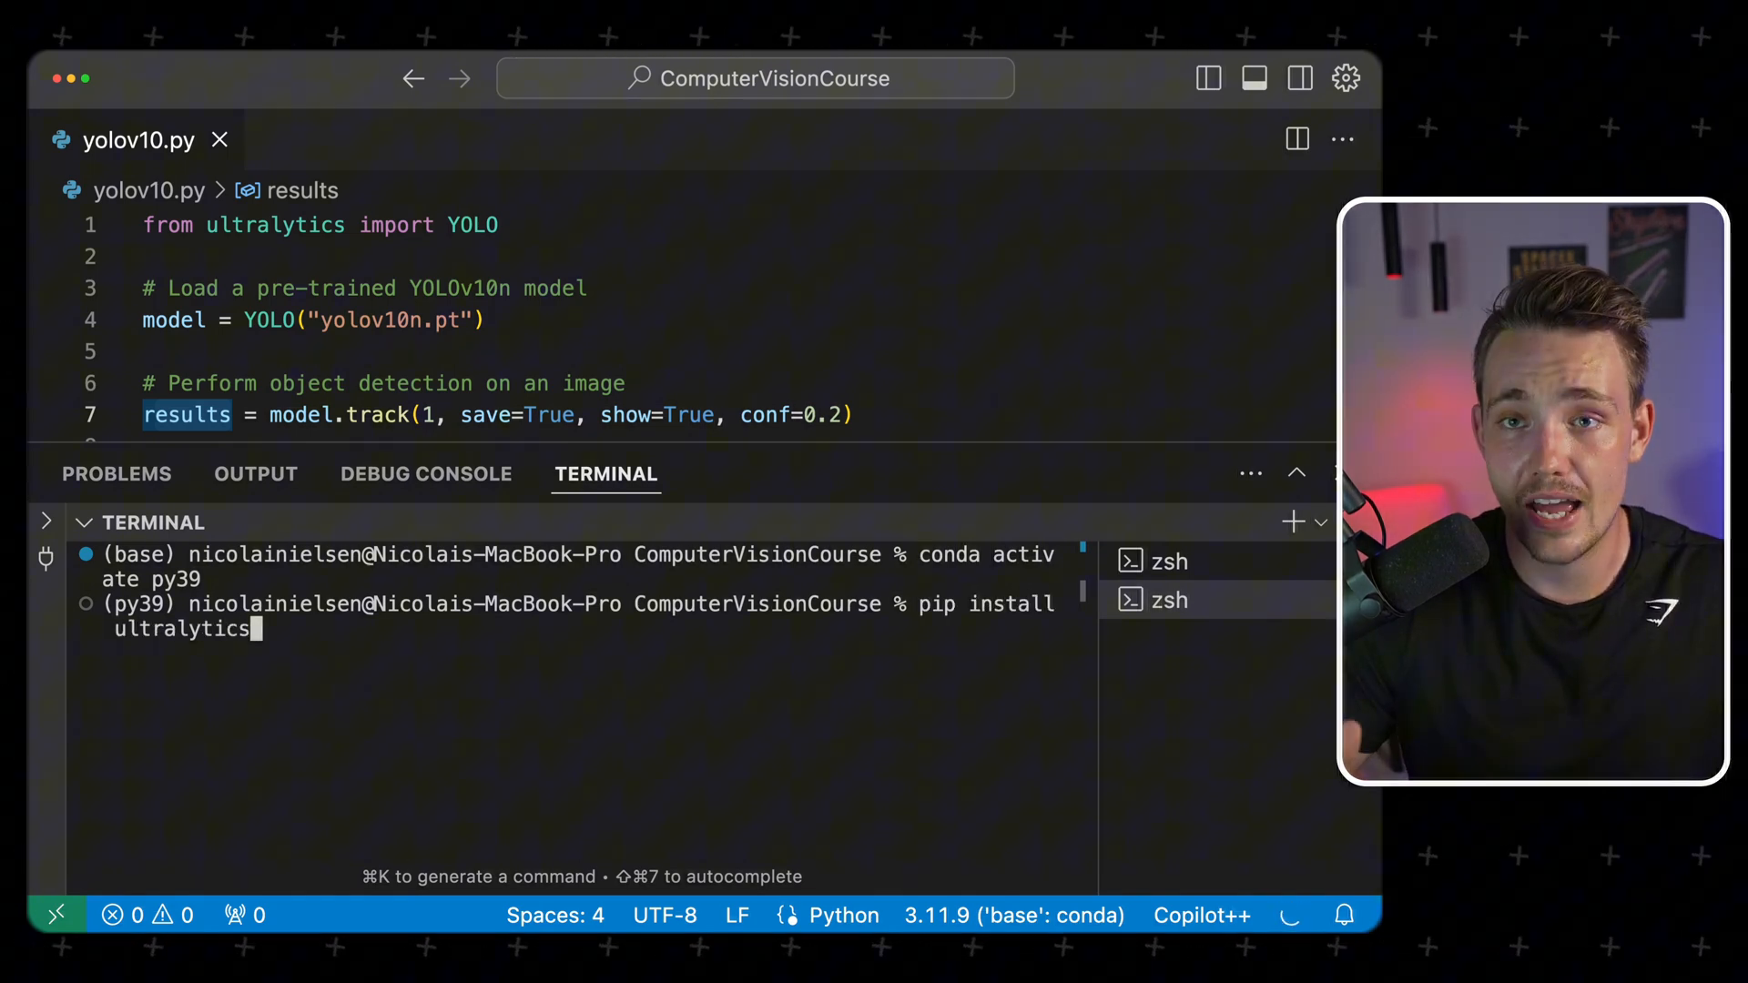
{"action": "type", "text": "--upgr"}
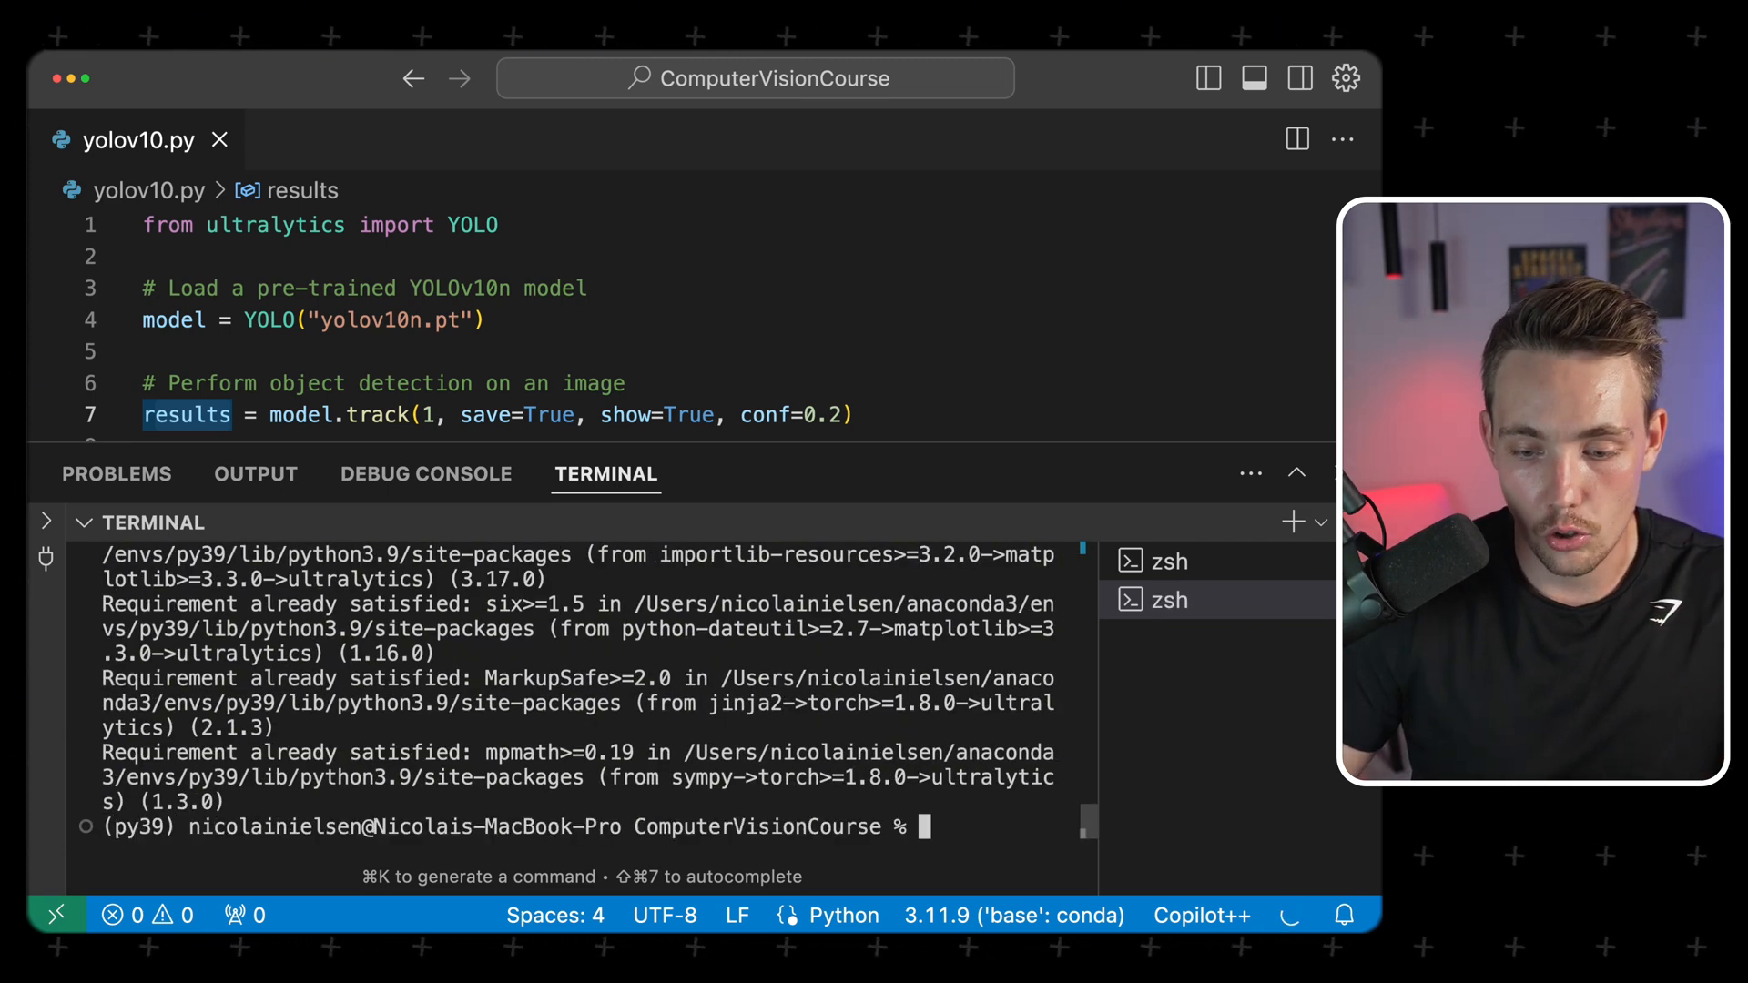
Run 'python yolov10.py' to start webcam tracking
{"action": "type", "text": "python"}
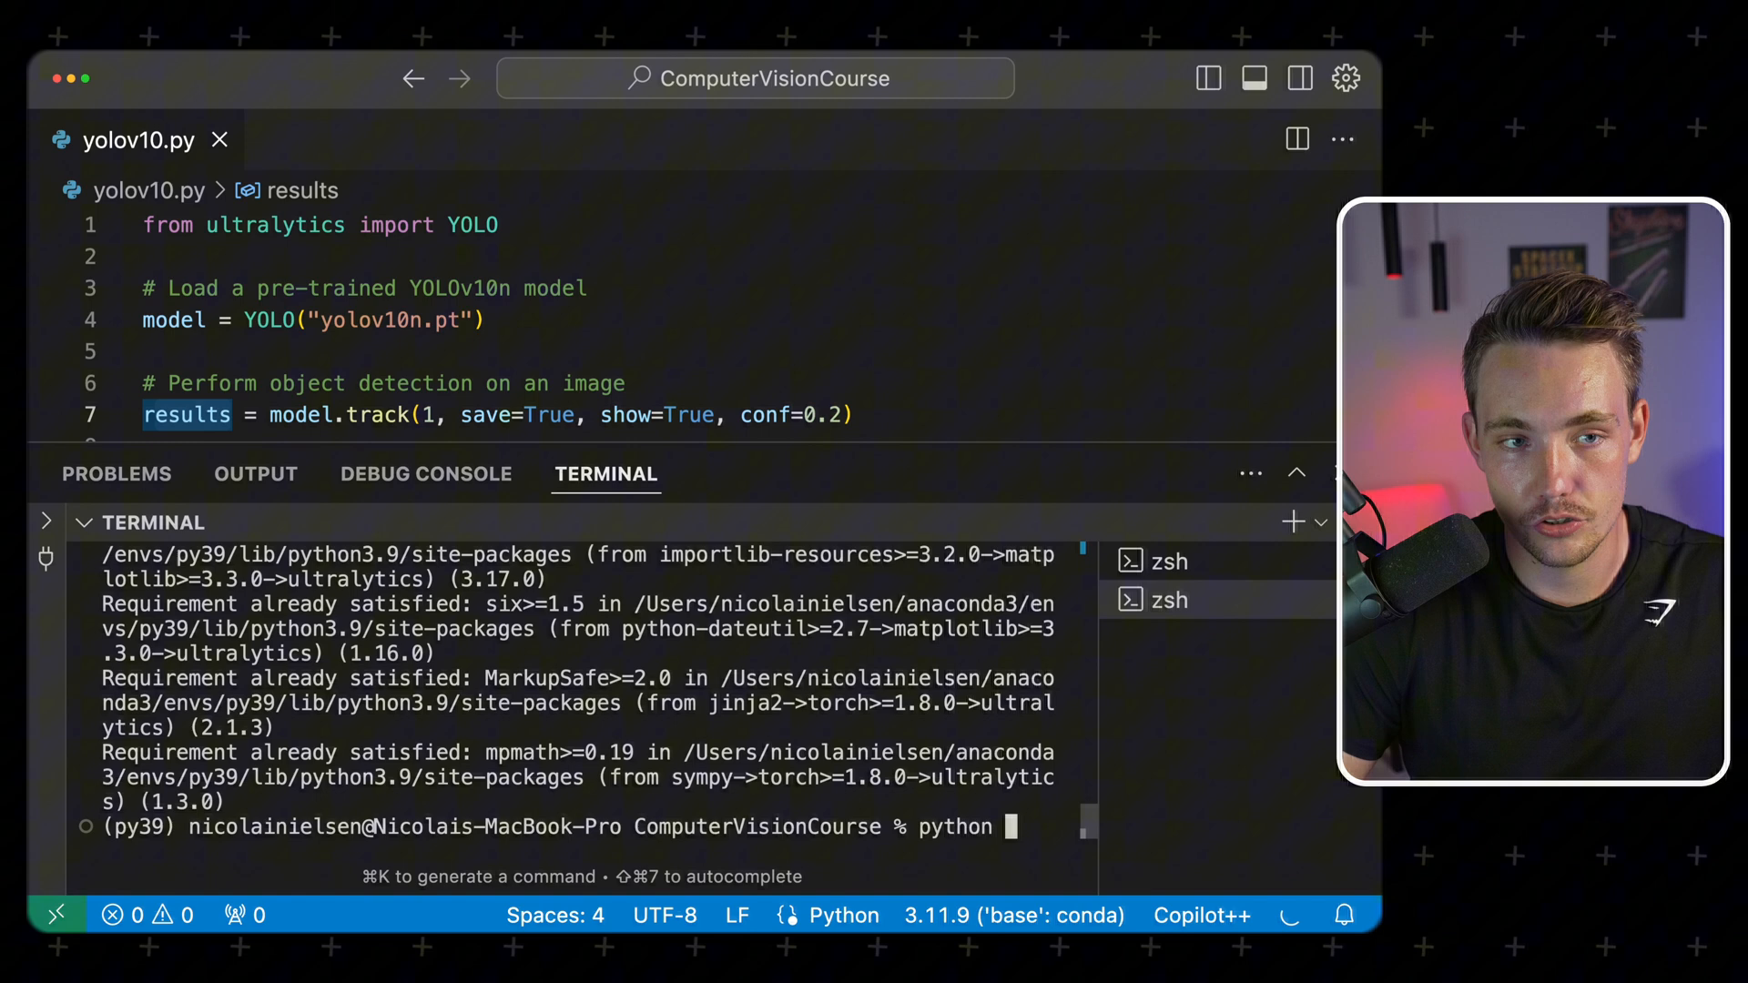
{"action": "type", "text": "yolov"}
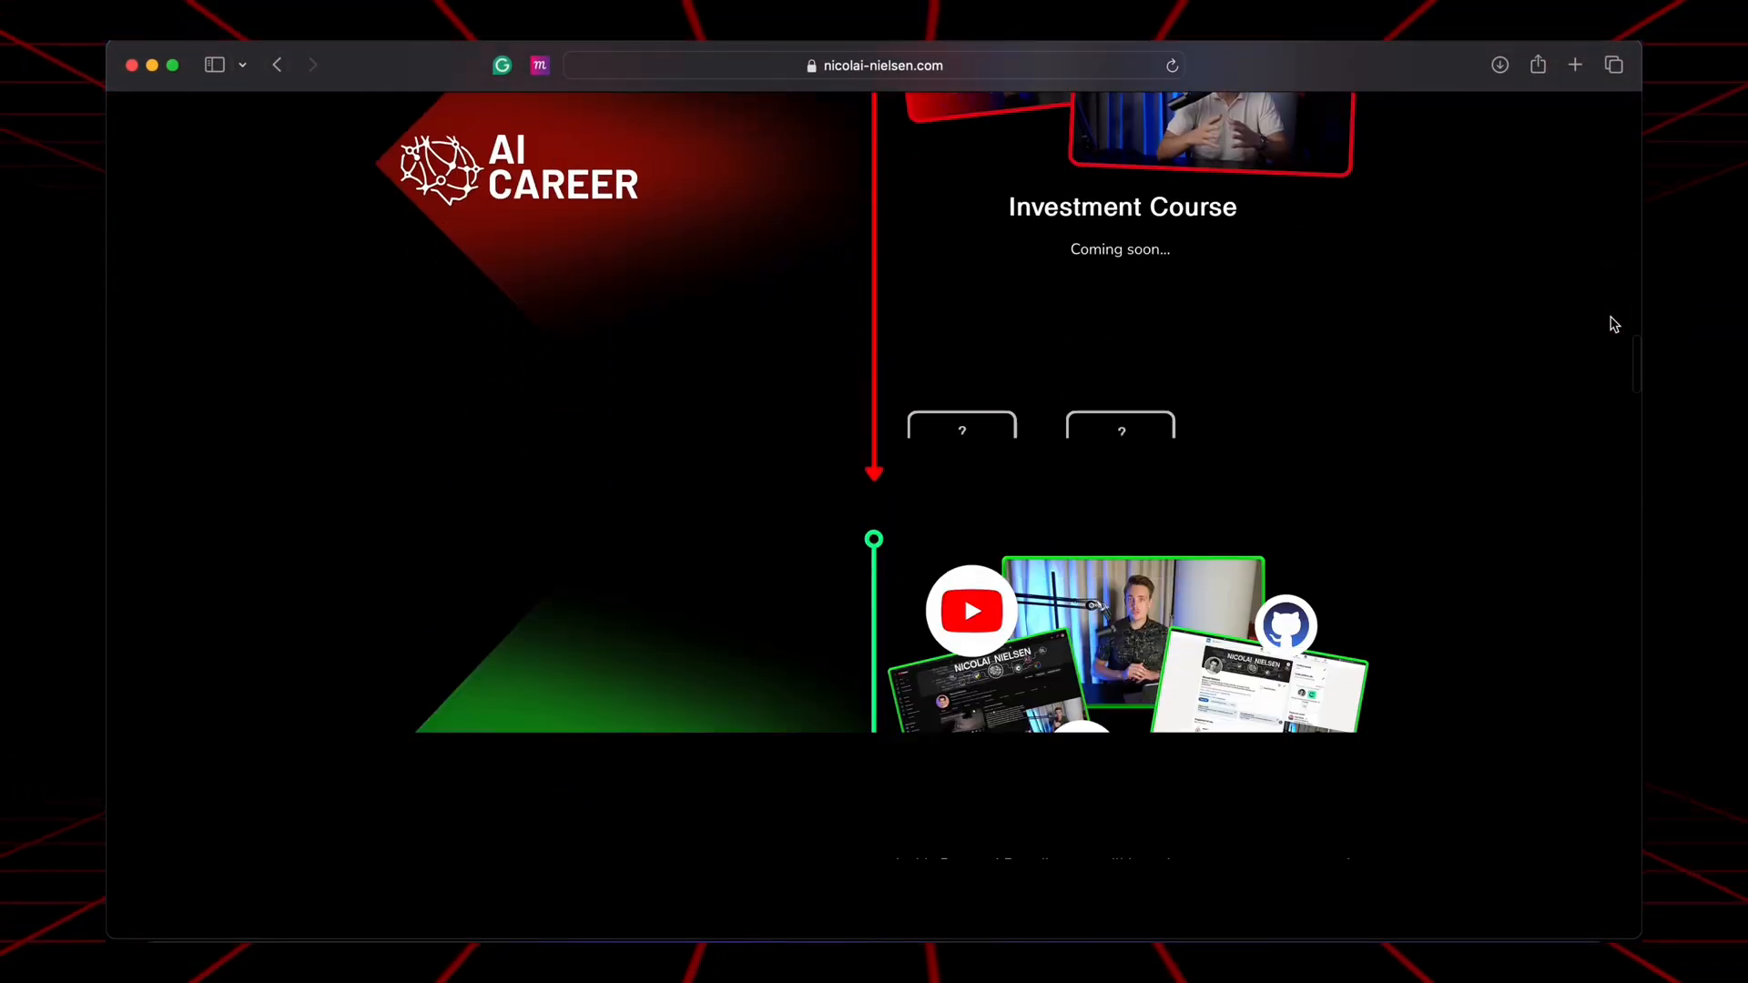
Scroll the course site down to the 'What the students say' reviews
{"action": "scroll", "scroll_direction": "down", "scroll_amount": 3}
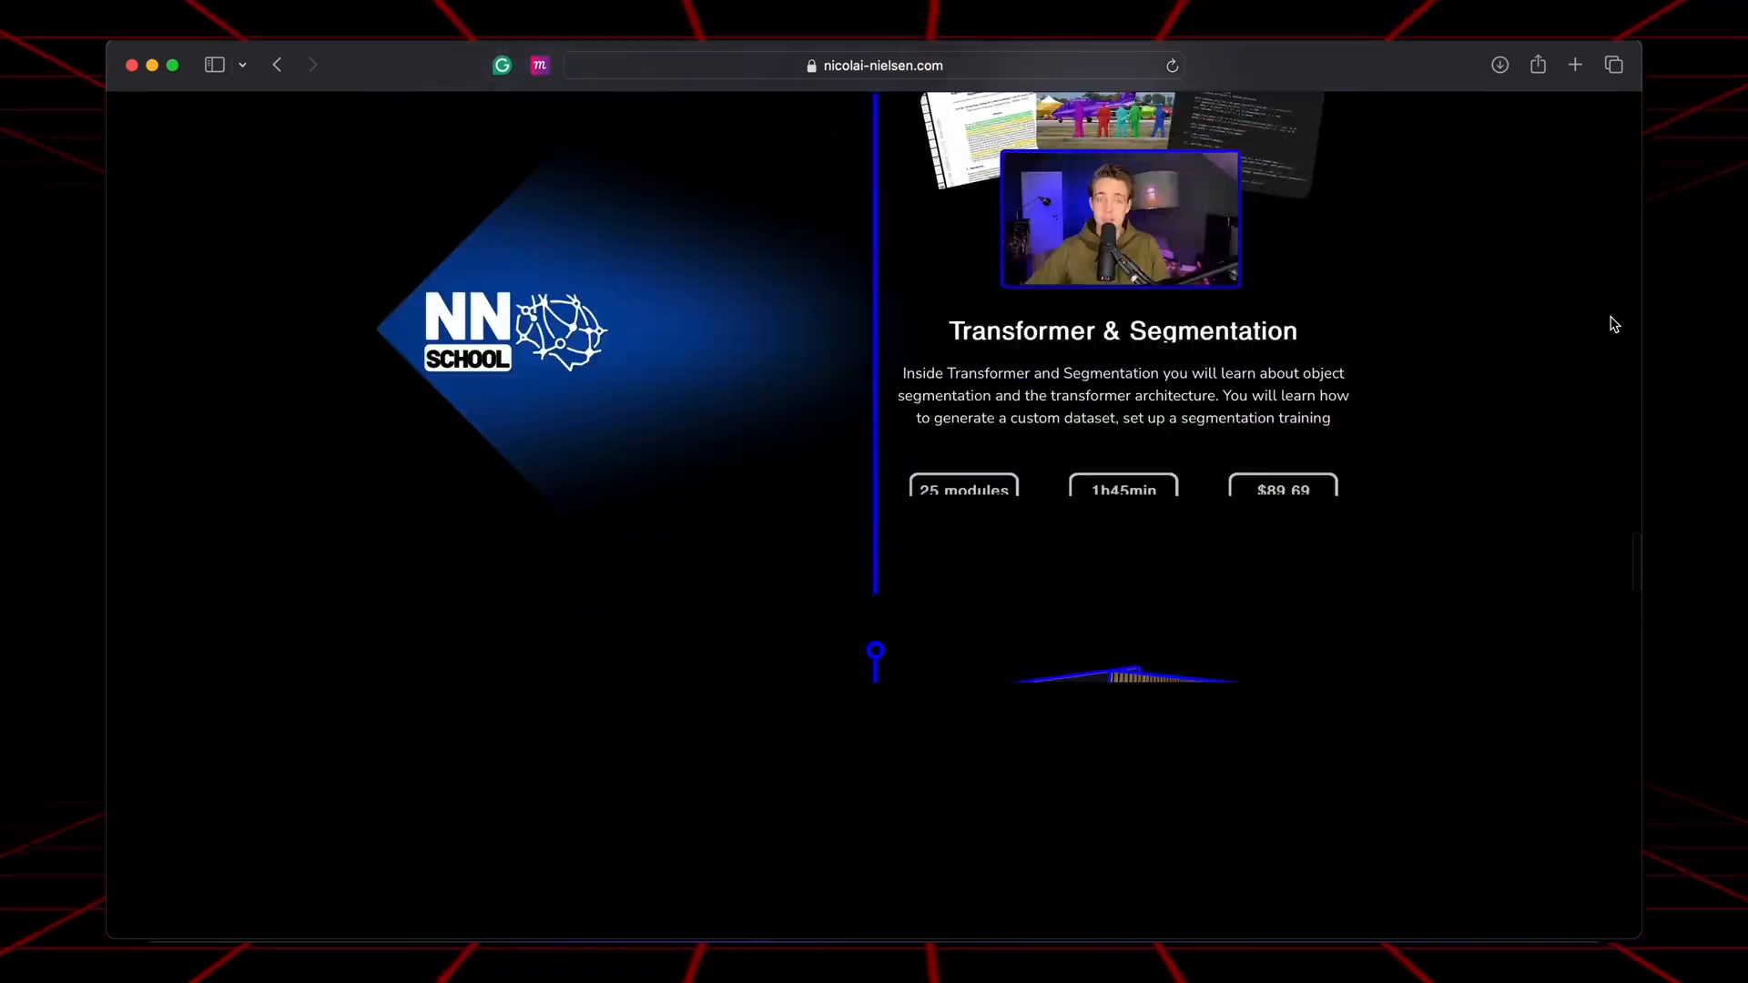
{"action": "scroll", "scroll_direction": "down", "scroll_amount": 3}
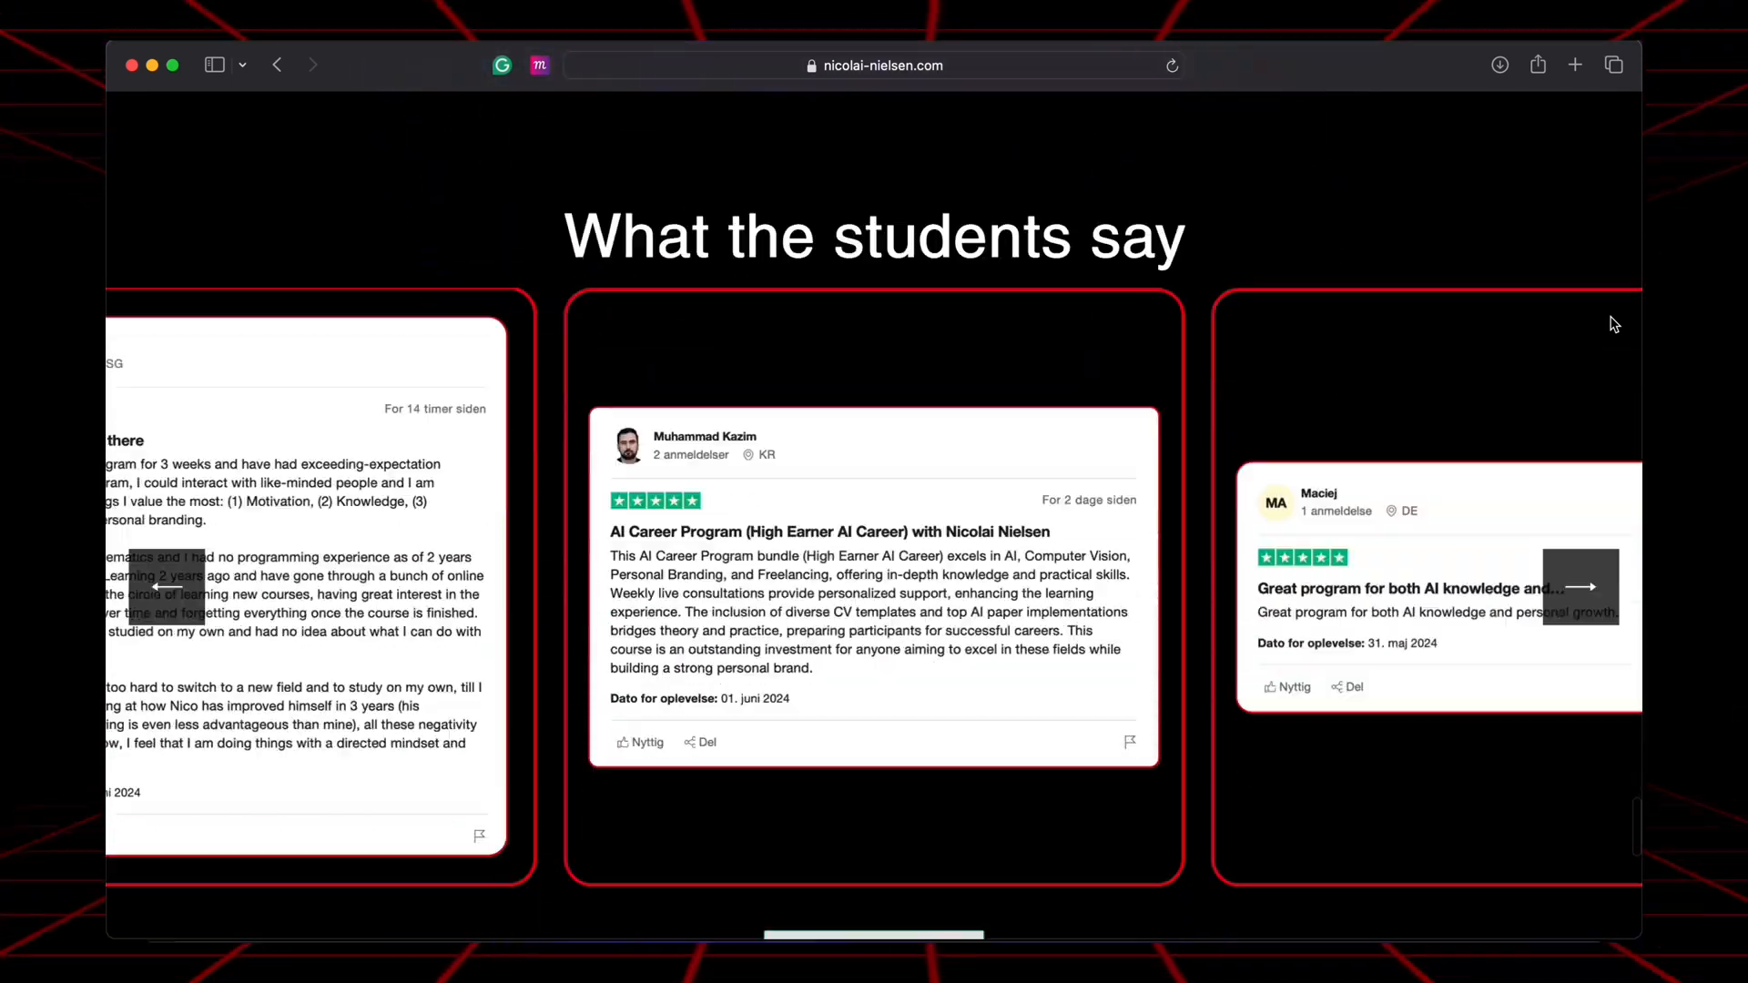